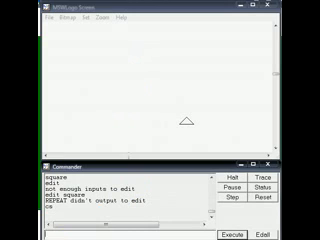
- Try running a square procedure with FD commands from the Commander
{"action": "type", "text": "square"}
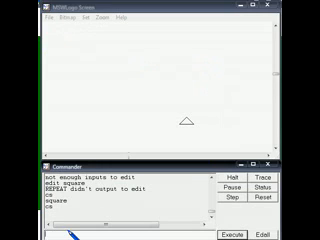
{"action": "type", "text": "square"}
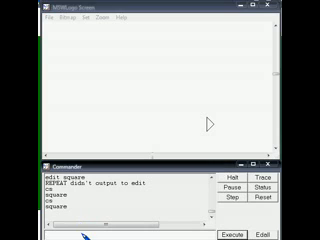
{"action": "type", "text": "FD"}
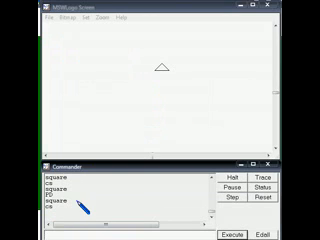
{"action": "type", "text": "square"}
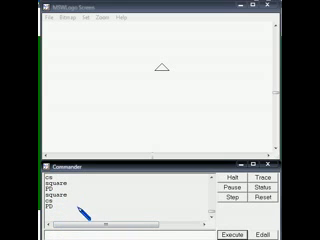
{"action": "type", "text": "square"}
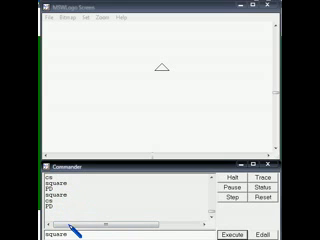
{"action": "left_click", "coordinate": [280, 236]}
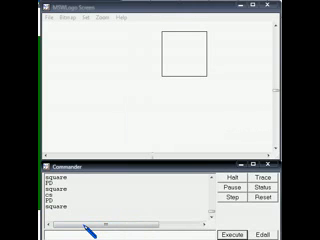
- Enter an ED command to start a new procedure definition in the editor
{"action": "type", "text": "ca"}
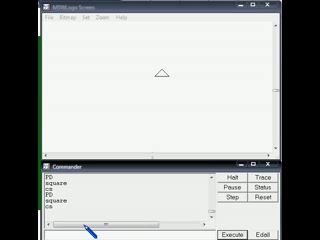
{"action": "type", "text": "d"}
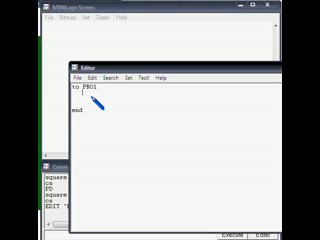
- Give pro1 a PRINT "WELCOME LOGO PROGRAM line followed by FD 200
{"action": "type", "text": "PR \""}
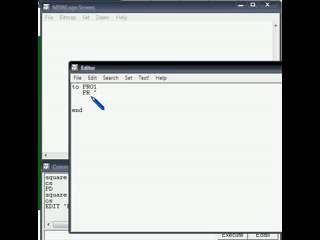
{"action": "type", "text": "wELCO"}
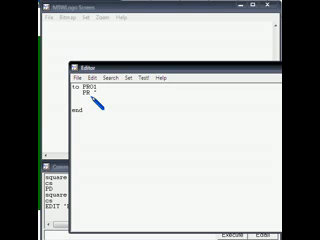
{"action": "type", "text": "\"LOGO"}
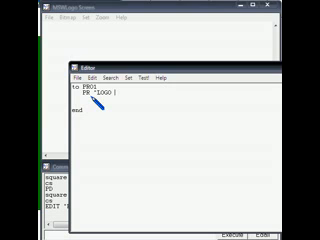
{"action": "type", "text": "PROGRAMMING"}
{"action": "type", "text": "PD"}
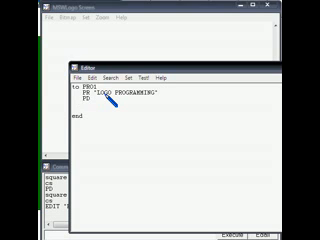
{"action": "type", "text": "FD"}
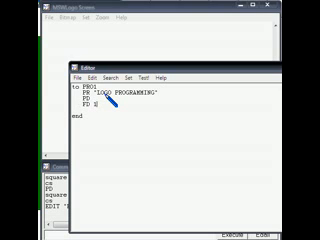
{"action": "type", "text": "200"}
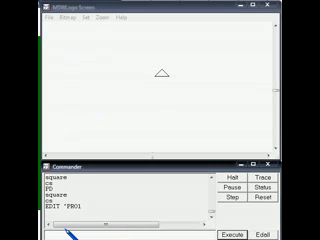
- Run PRO1 from the Commander to draw the line and print the message
{"action": "type", "text": "PRO1"}
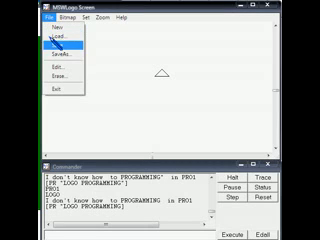
- Bring up the help/reference manual section explaining procedures
{"action": "left_click", "coordinate": [24, 72]}
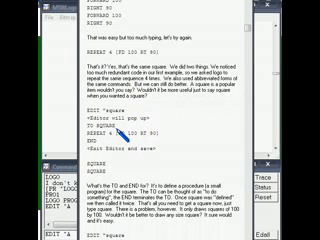
{"action": "scroll", "scroll_direction": "down", "scroll_amount": 3}
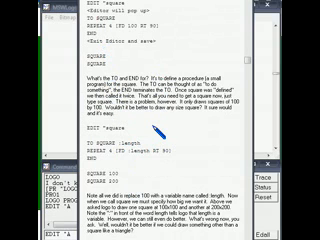
{"action": "scroll", "scroll_direction": "down", "scroll_amount": 3}
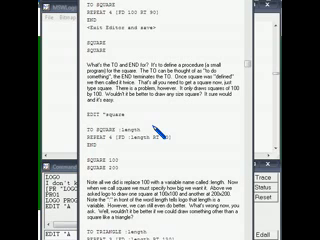
{"action": "scroll", "scroll_direction": "down", "scroll_amount": 3}
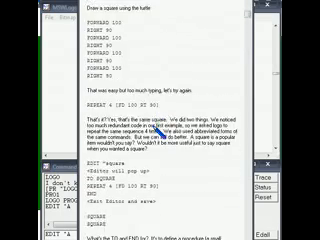
{"action": "scroll", "scroll_direction": "down", "scroll_amount": 3}
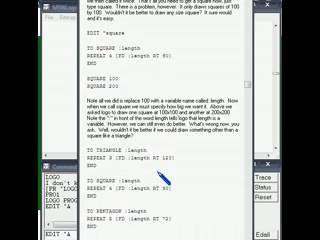
{"action": "scroll", "scroll_direction": "down", "scroll_amount": 3}
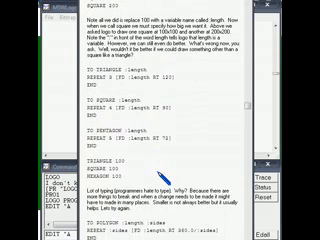
{"action": "scroll", "scroll_direction": "down", "scroll_amount": 3}
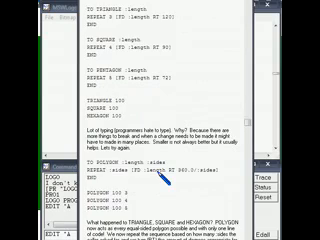
{"action": "scroll", "scroll_direction": "down", "scroll_amount": 3}
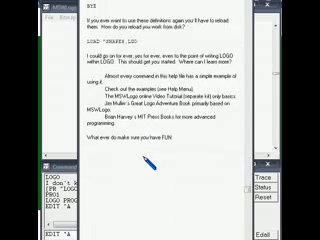
{"action": "scroll", "scroll_direction": "down", "scroll_amount": 3}
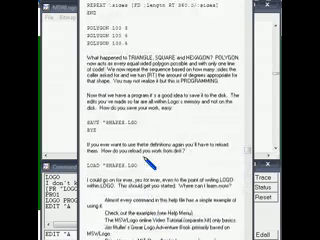